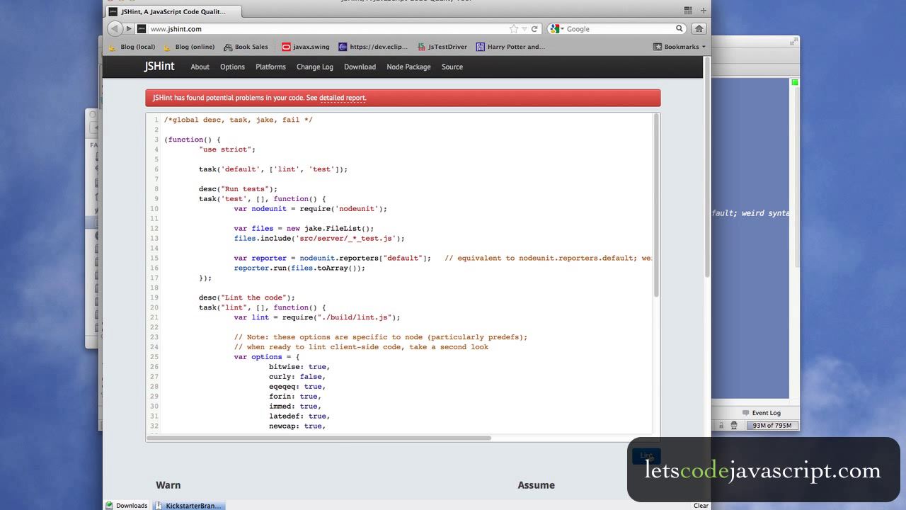
mouse_move(342, 98)
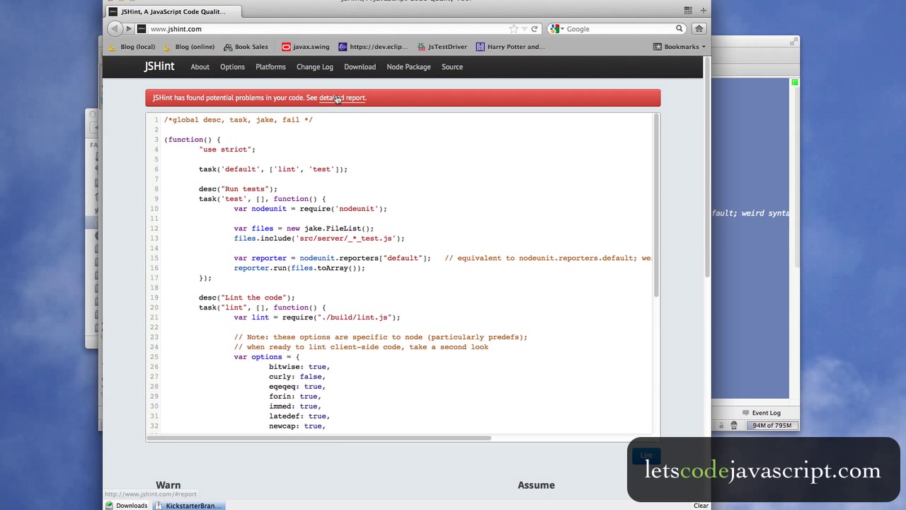
- Clear the npm install -g jshint output from the terminal and set it aside
click(343, 97)
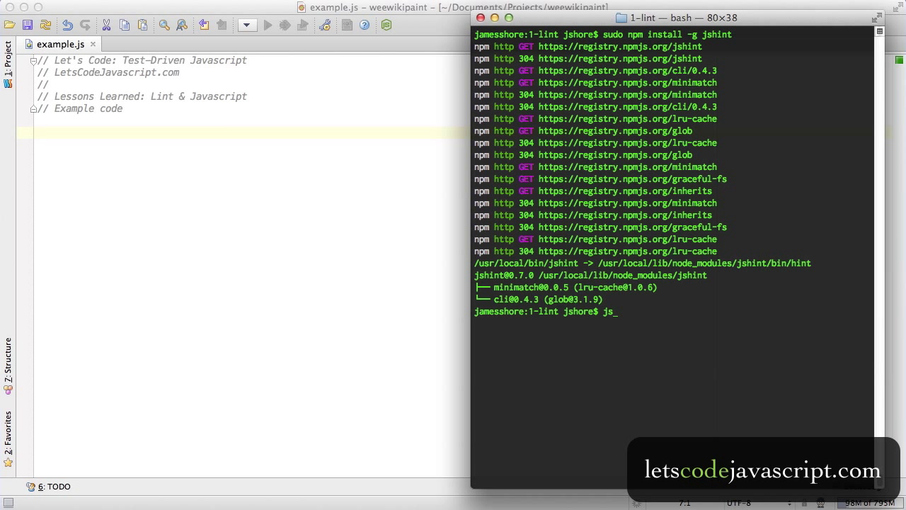
key(Return)
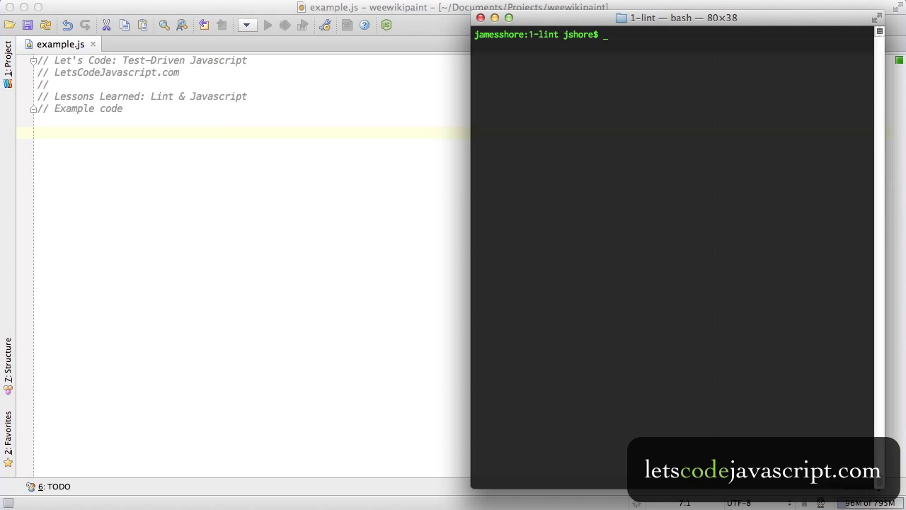
text(npm install)
click(251, 107)
text(//)
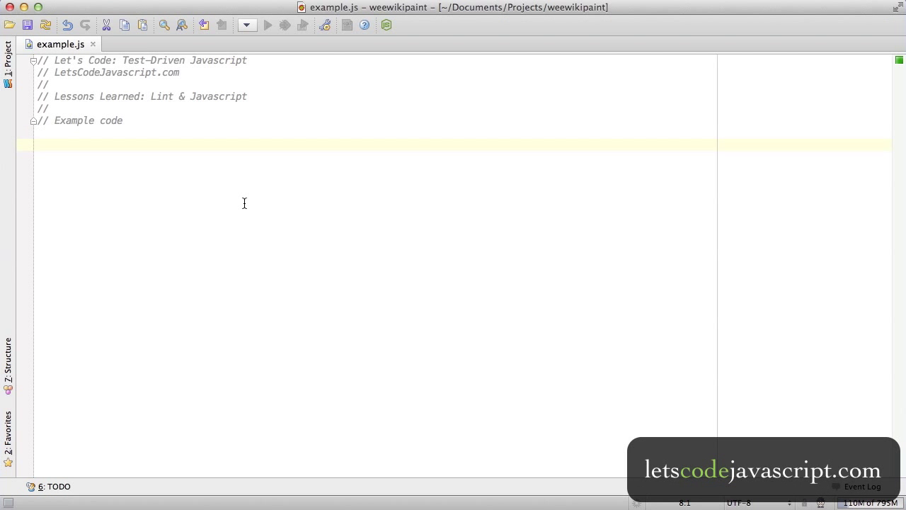
- Declare var jshint = require("jshint").JSHINT;
text(var jsh)
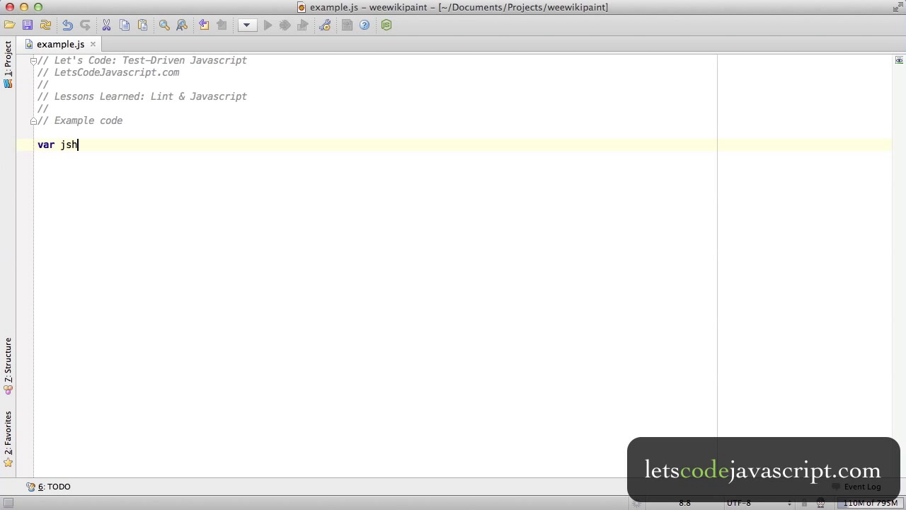
text(int = require(""))
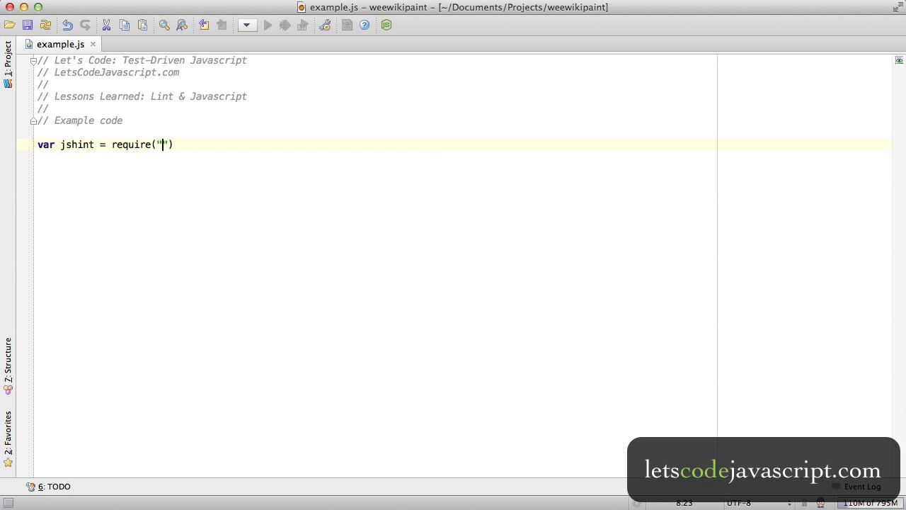
text(jshint").JSH)
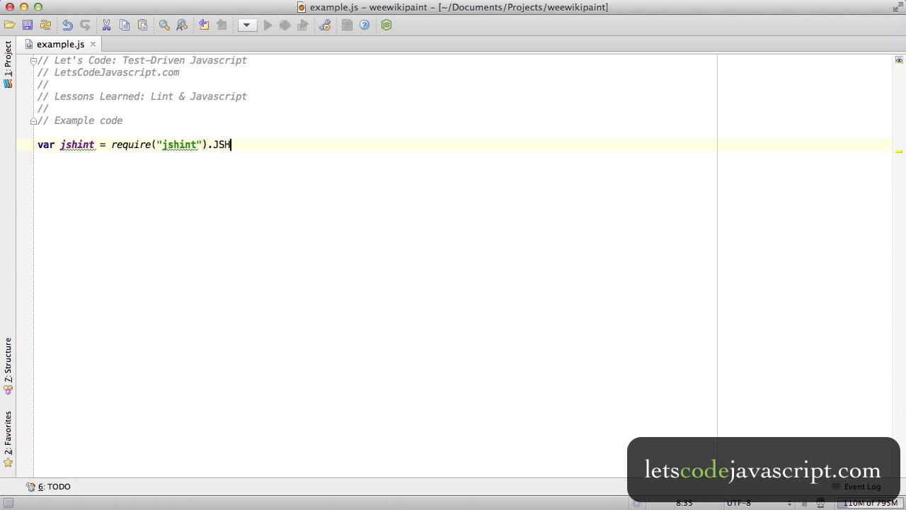
text(INT;)
text(var pass)
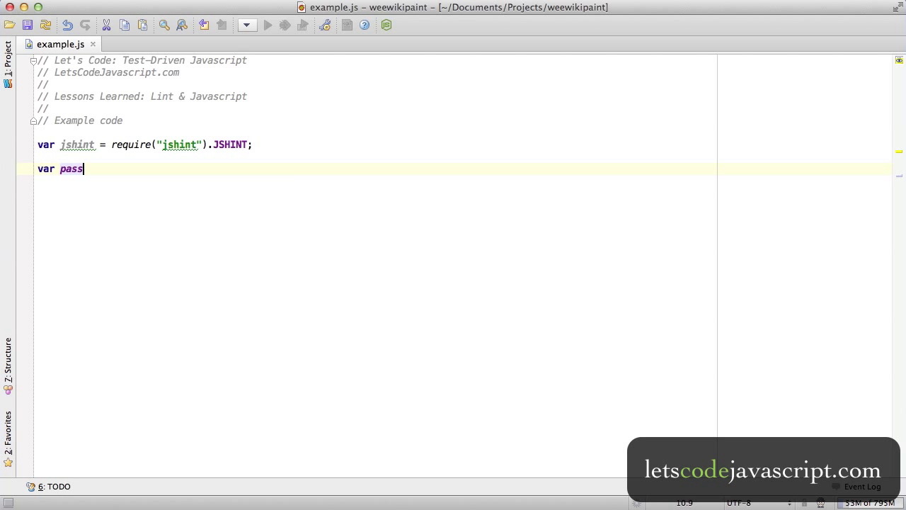
- Assign pass = jshint(sourceCode, options, globals);
text(= jshint(s))
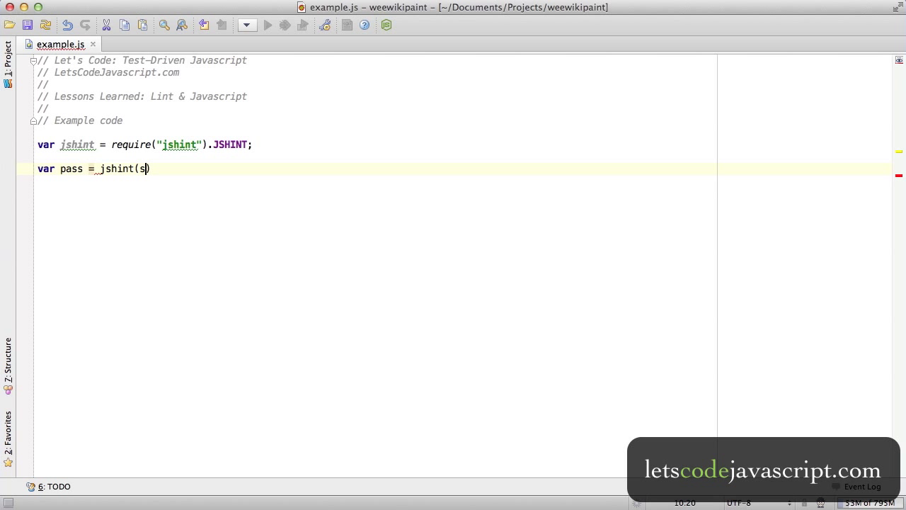
text(ourceCode,)
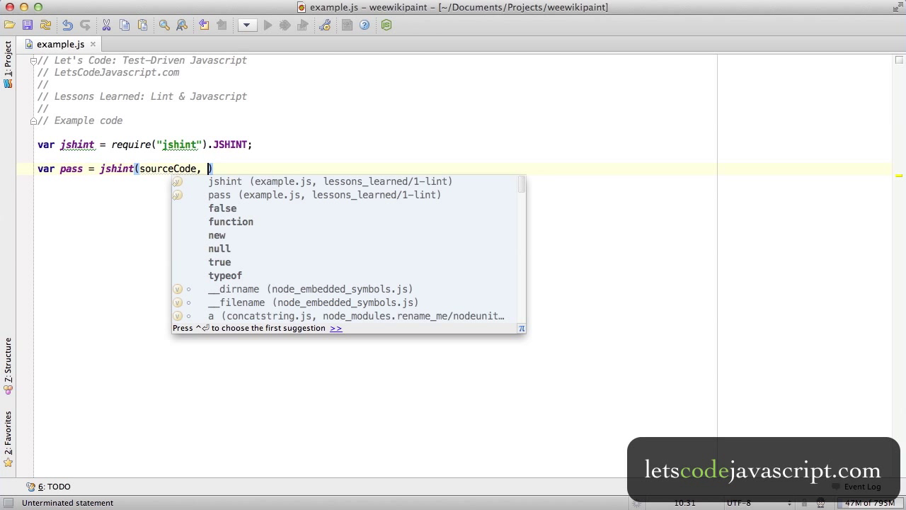
text(options,)
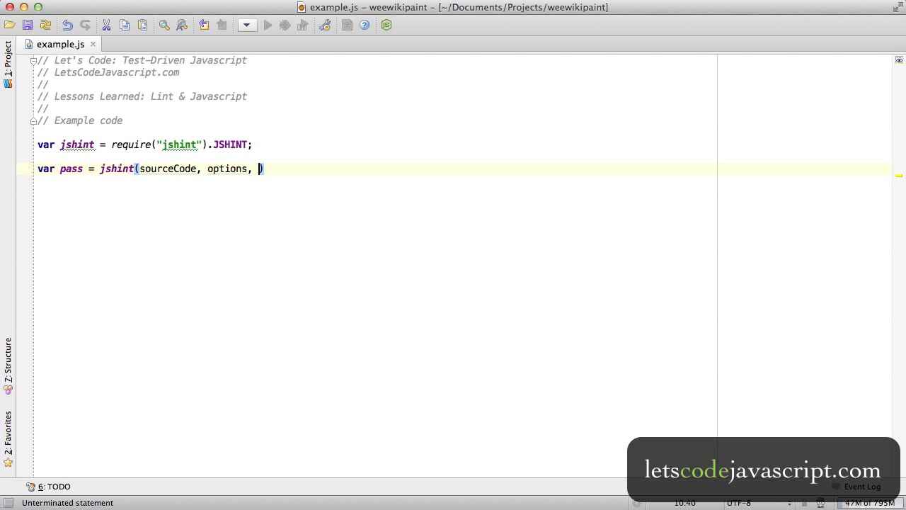
text(globals);)
text(var)
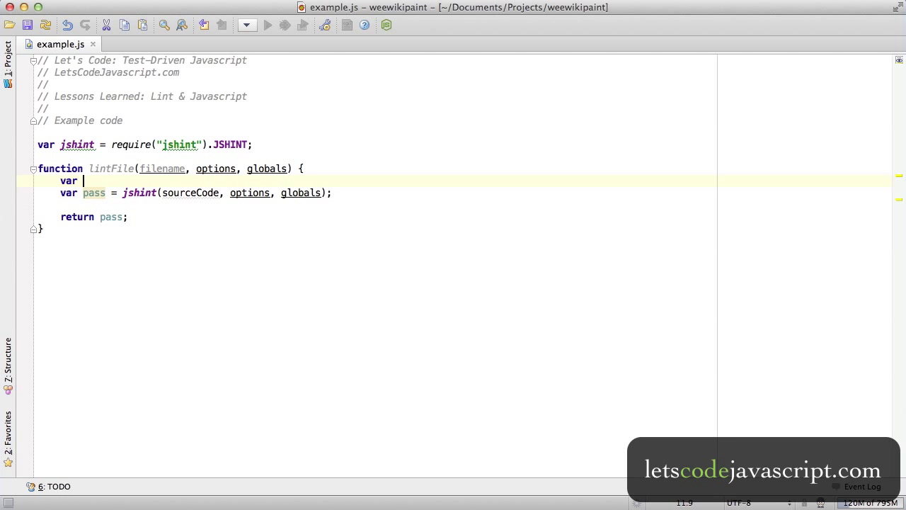
- Read sourceCode via require("fs") inside lintFile and start function lintFileList(filenameList, options, globals)
text(sourceCode = require("fs").readFileSync(filename, "utf8"))
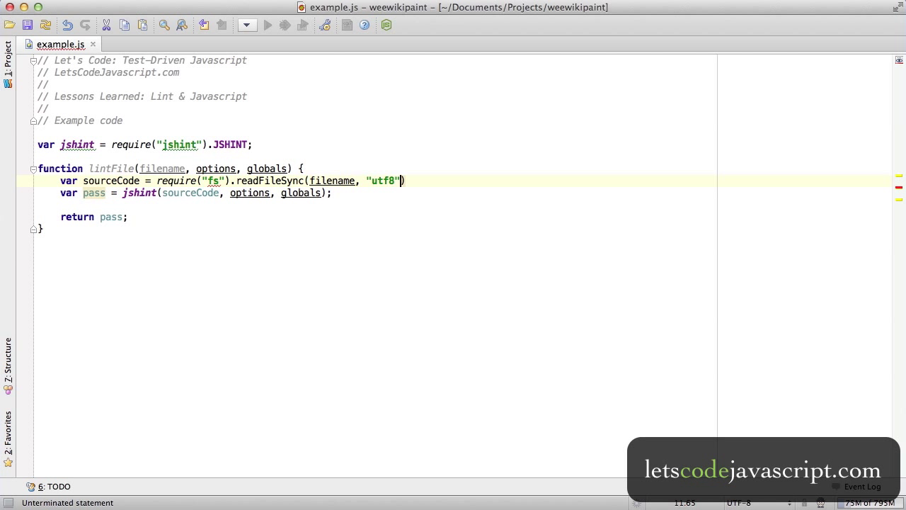
text(function lintFil)
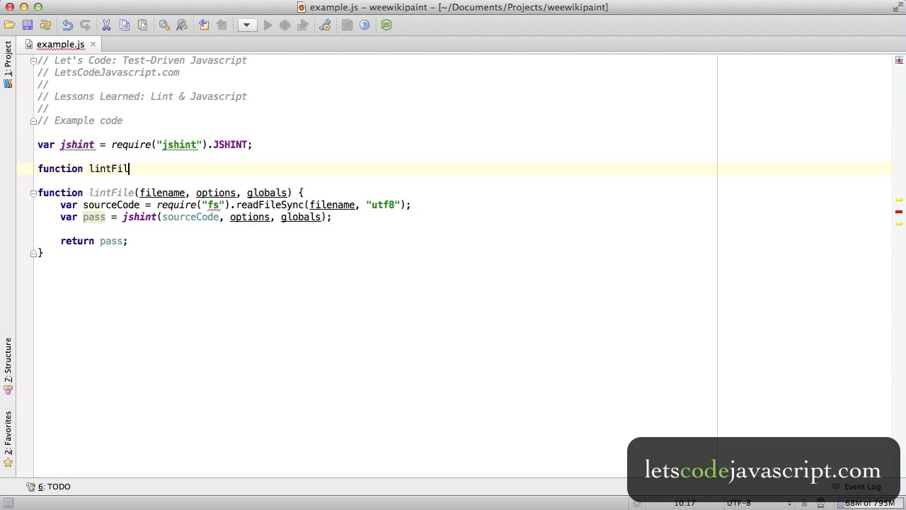
text(eList(filenameList, options, g))
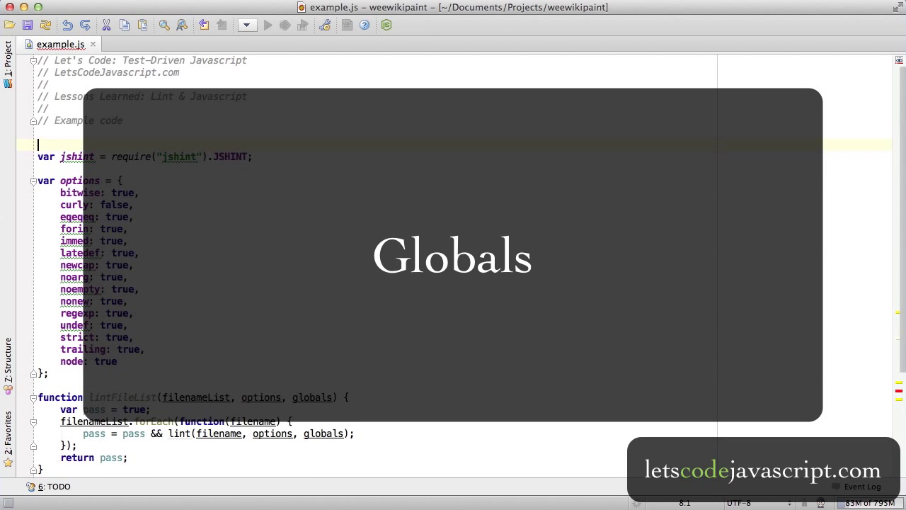
- Declare MY_NAMESPACE = {}; at the top of the file
text(MY_NAMPE)
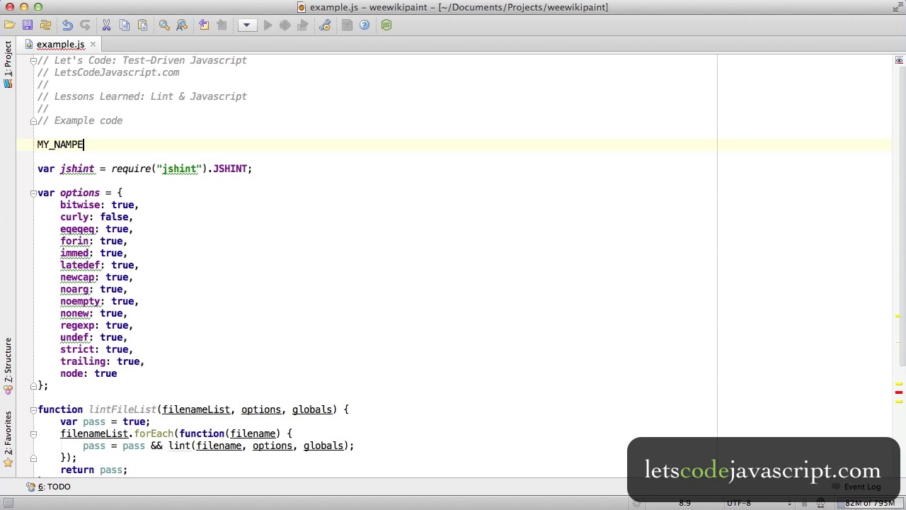
text(SPACE = {})
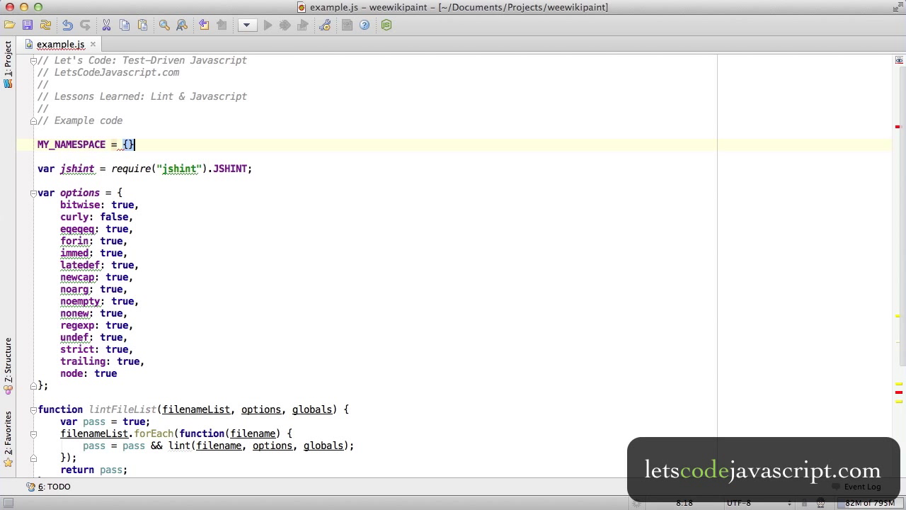
text(;)
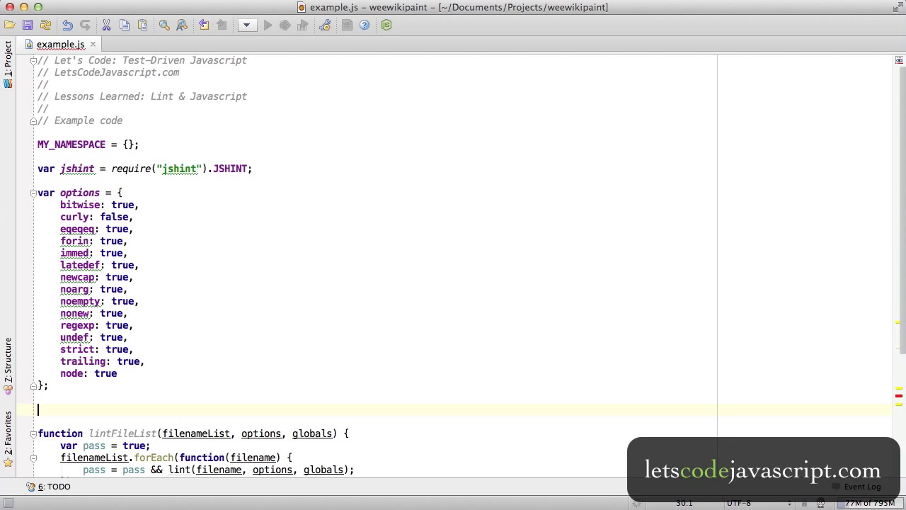
- Add var globals = { MY_NAMESPACE: true } below the options object
text(var globals = P{)
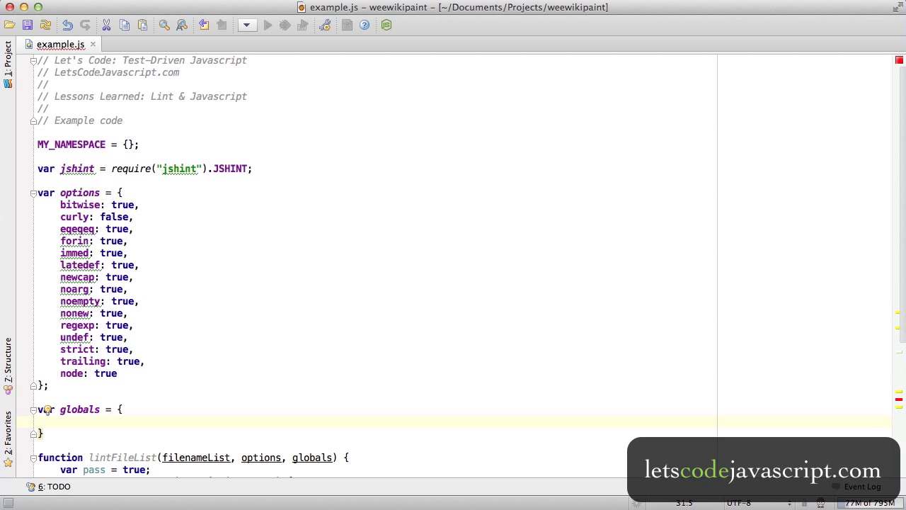
text(MY_NAMESPAC)
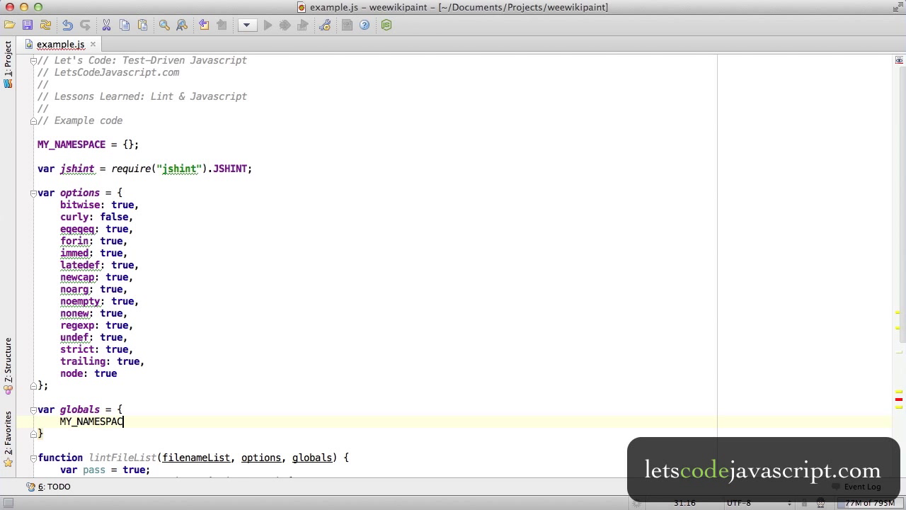
text(: tr)
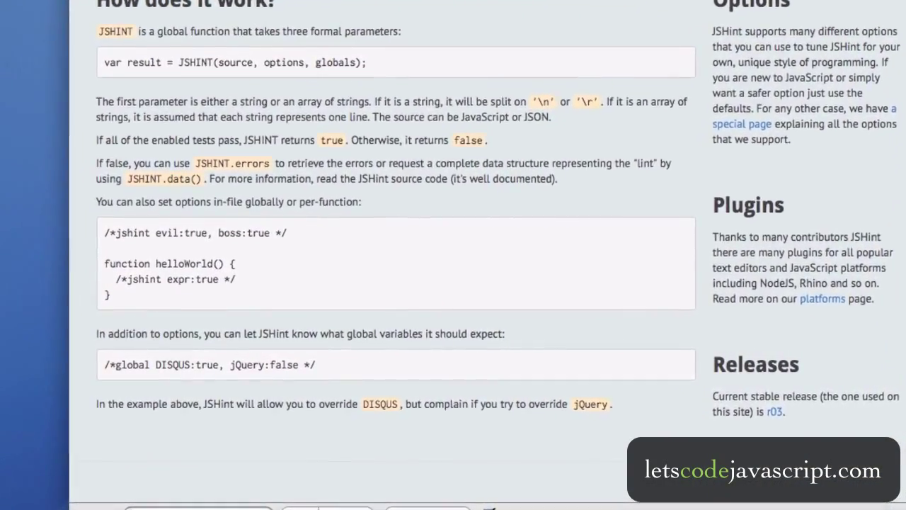
scroll(down, 3)
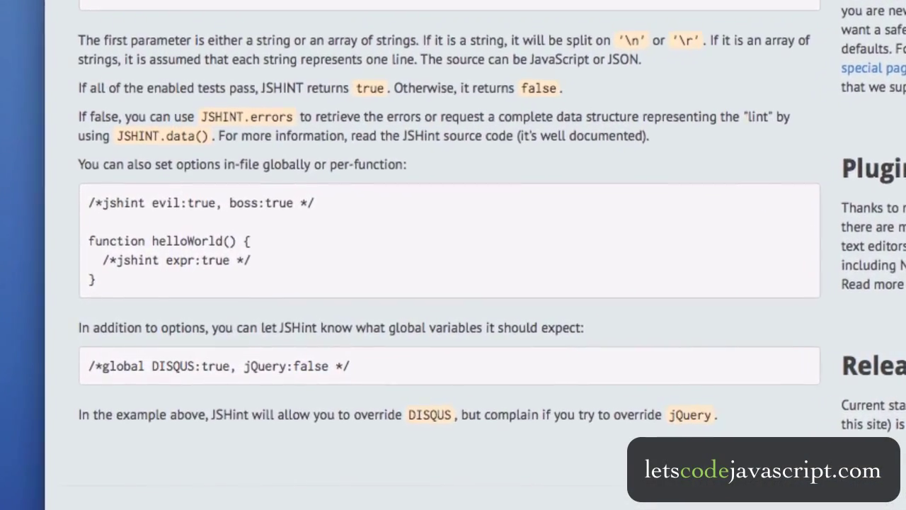
scroll(up, 3)
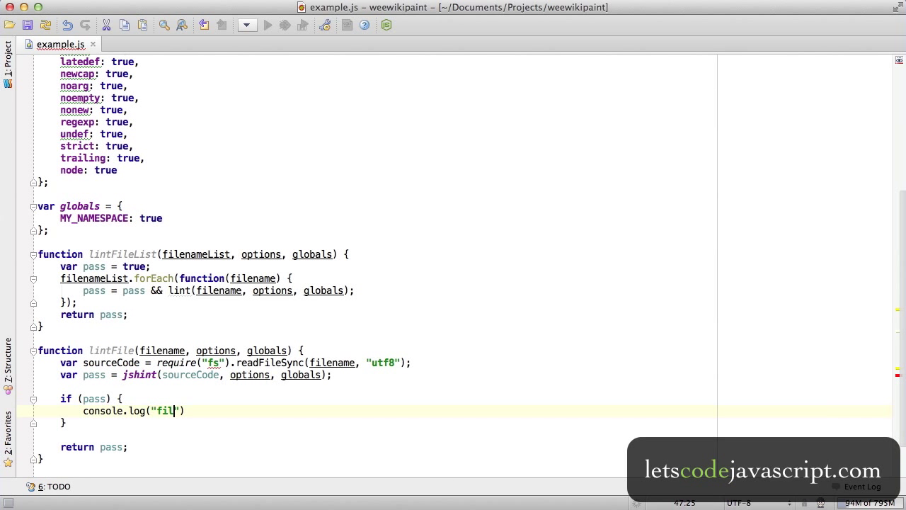
- Log filename + " ok" on pass, else loop jshint.errors printing error.line, error.evidence.trim() and reason
text(filename + " ok)
text(for (var i = 0; i < jshint.errors.length; i++) {)
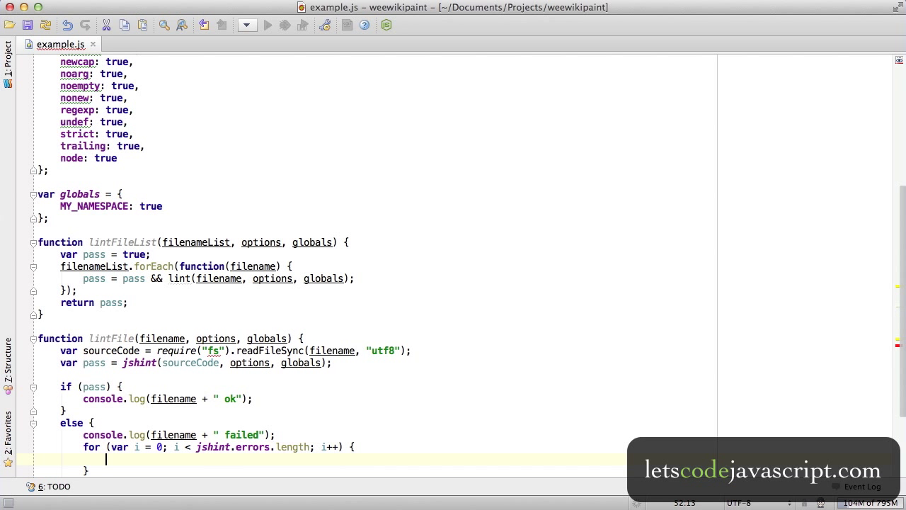
text(var error = jshint.errors[i];)
text(if (error) {)
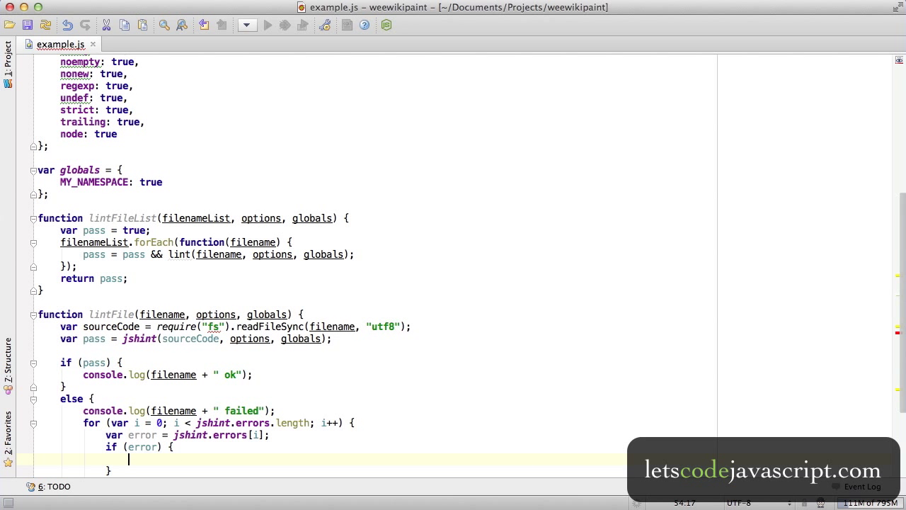
text(if (error.evidence) console.log(error.line + ": " +)
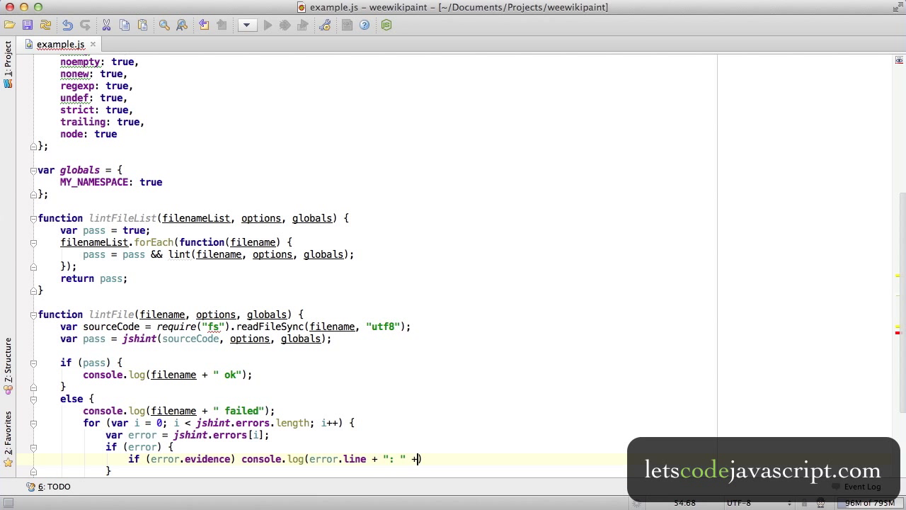
text(error.evidence.trim())
text(console.log("   " + error.reason);)
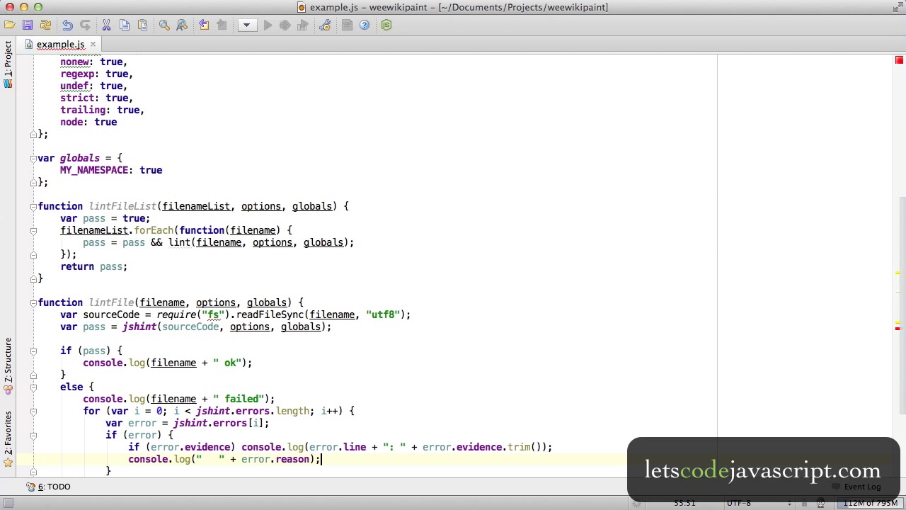
scroll(down, 3)
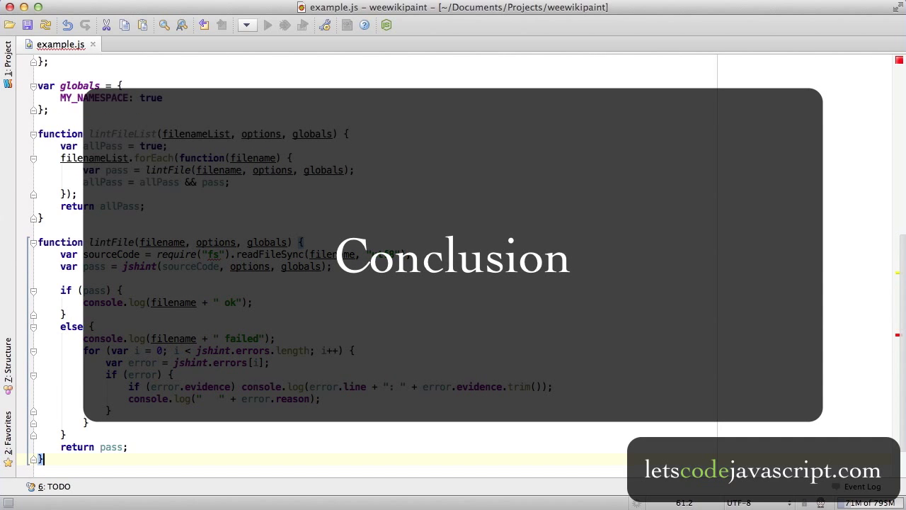
- Declare var filenames with ./example.js and ./jakefile.js and start lintFileList(filenames)
text(var filenames = [)
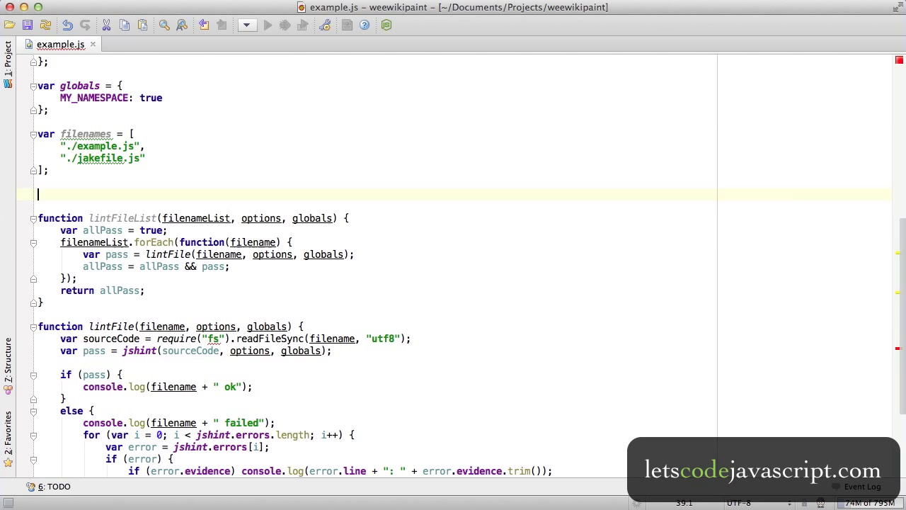
text(lintFileList(filenams))
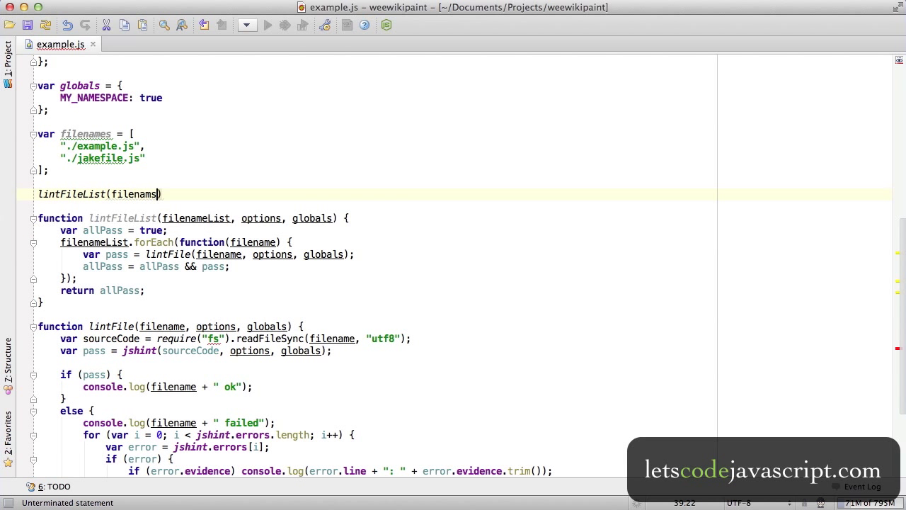